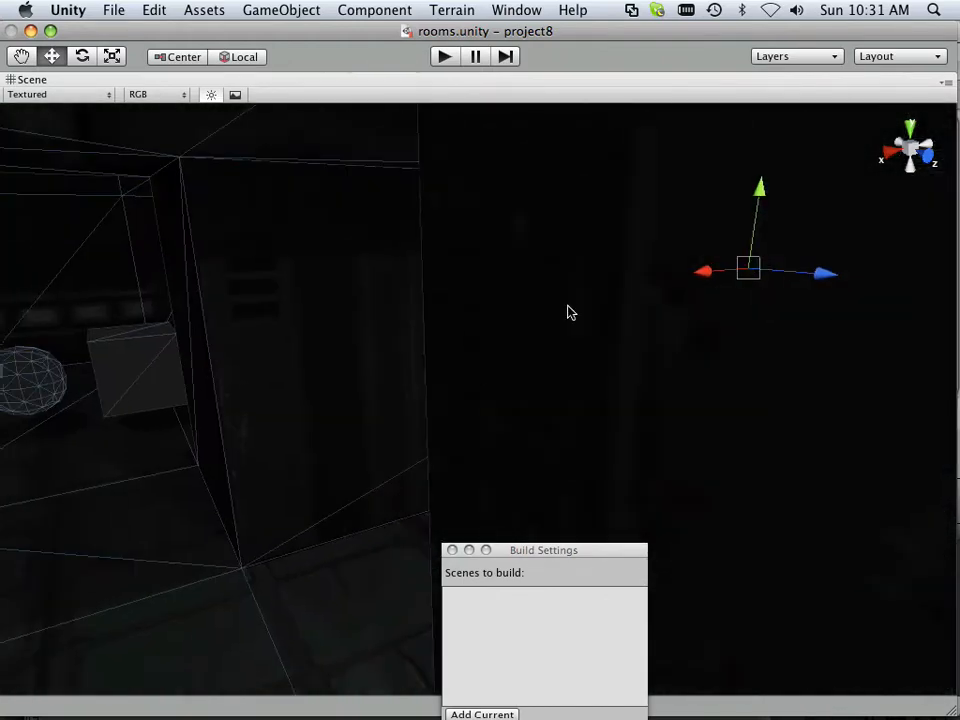
Restore the full editor layout, then reach Build & Run from the File menu
click(444, 56)
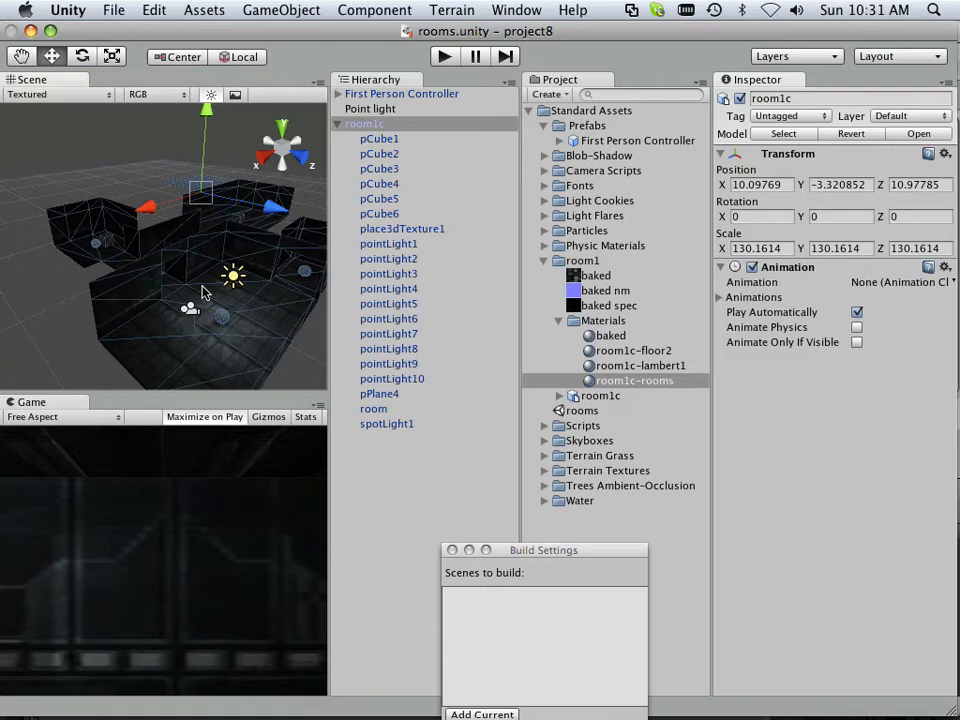
mouse_move(205, 295)
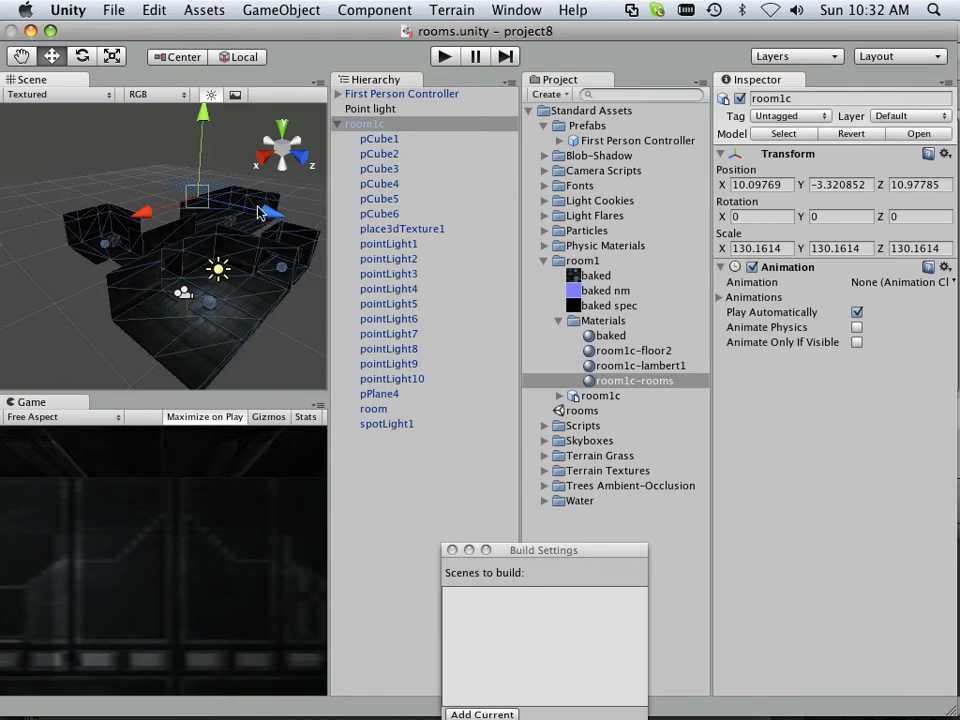
click(67, 10)
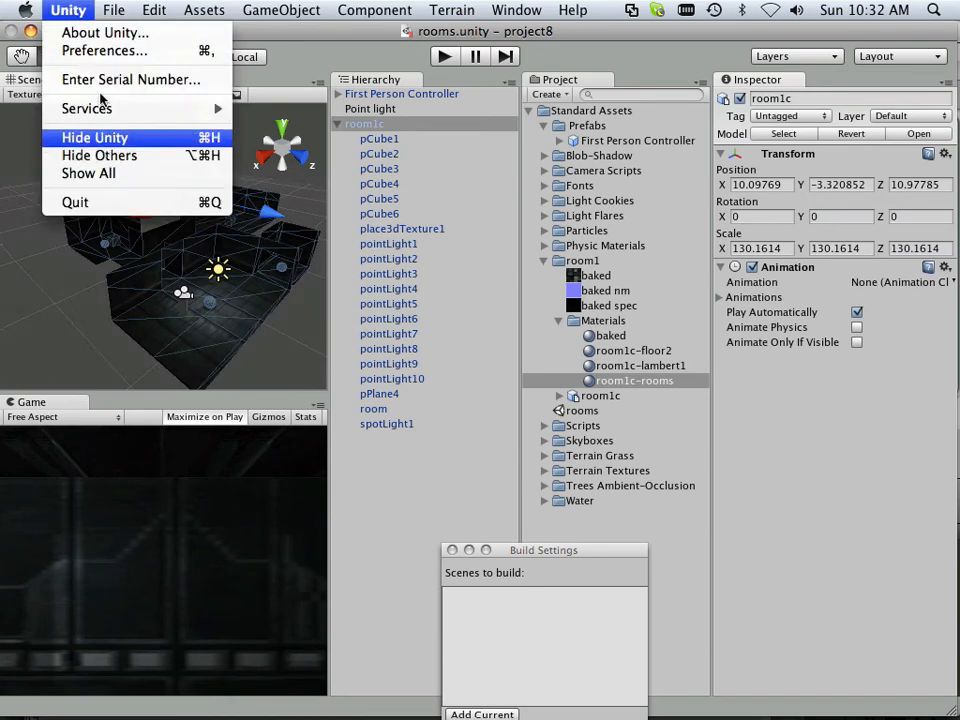
click(113, 10)
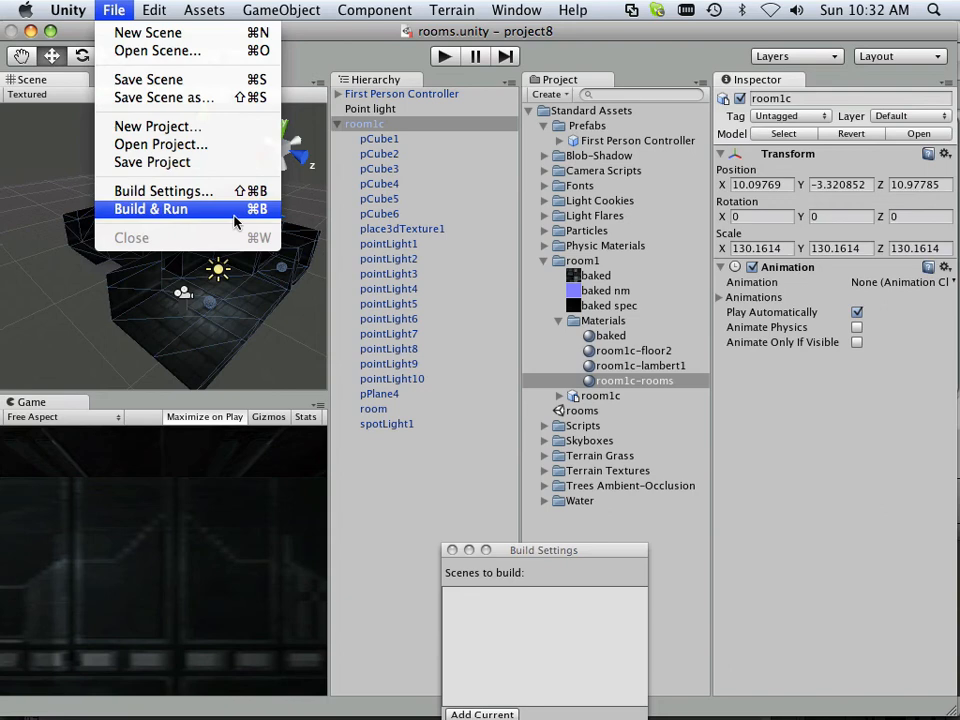